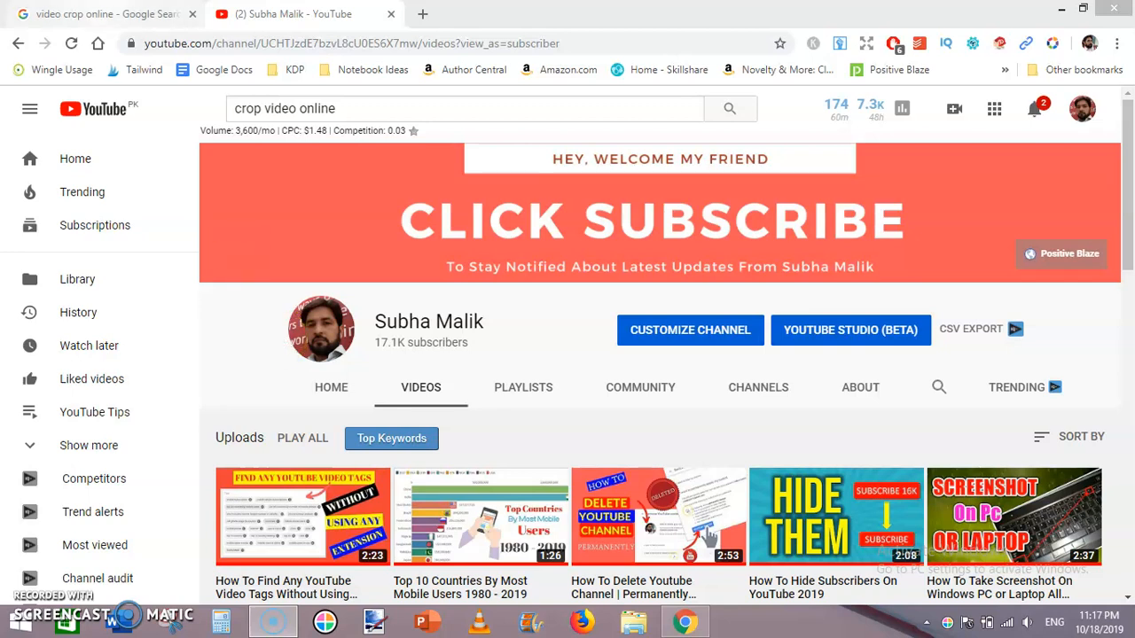
Step: Bring up the Google results for 'video crop online' listing Online Video Cutter
left_click(103, 14)
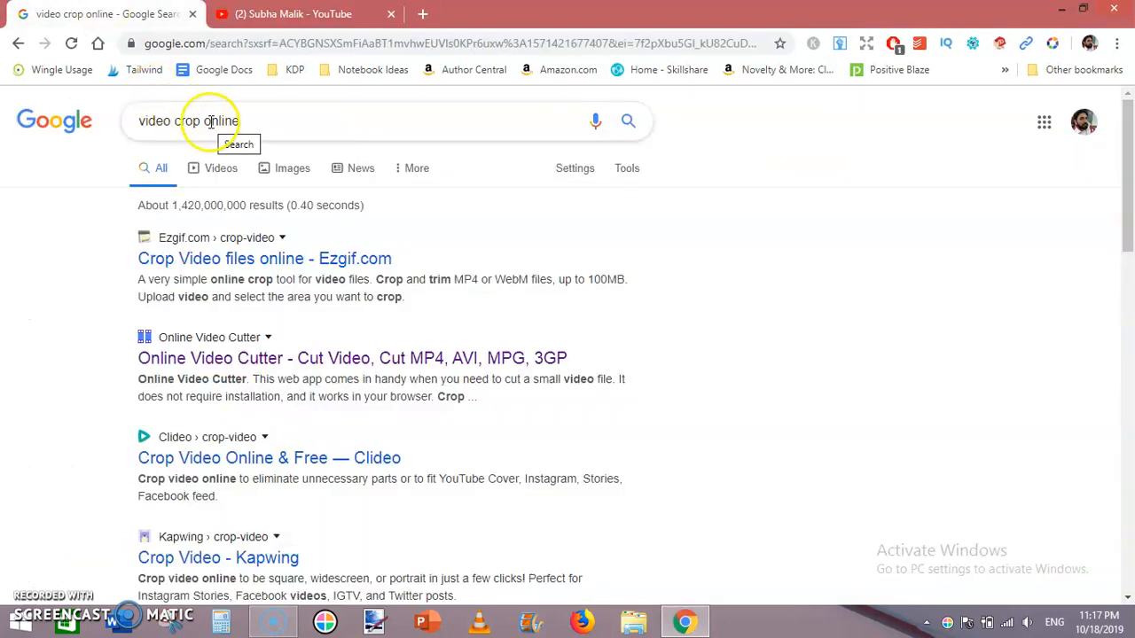
mouse_move(387, 89)
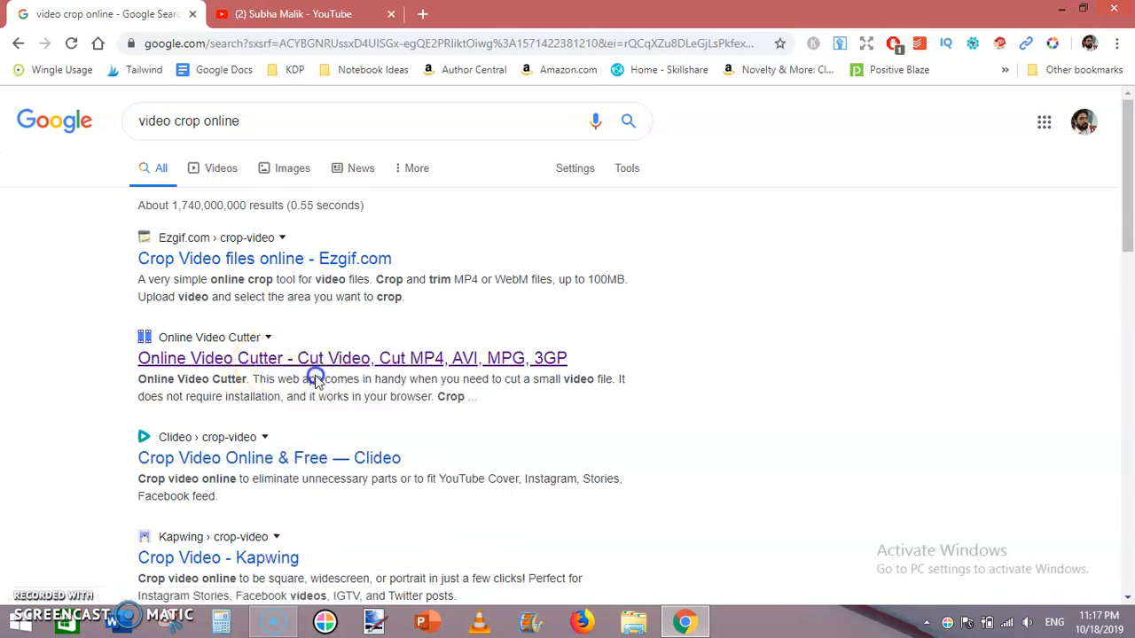
Step: Load Top 10 Countries With Most Mobile Subscriptions.mp4 into Online Video Cutter's editor
left_click(351, 358)
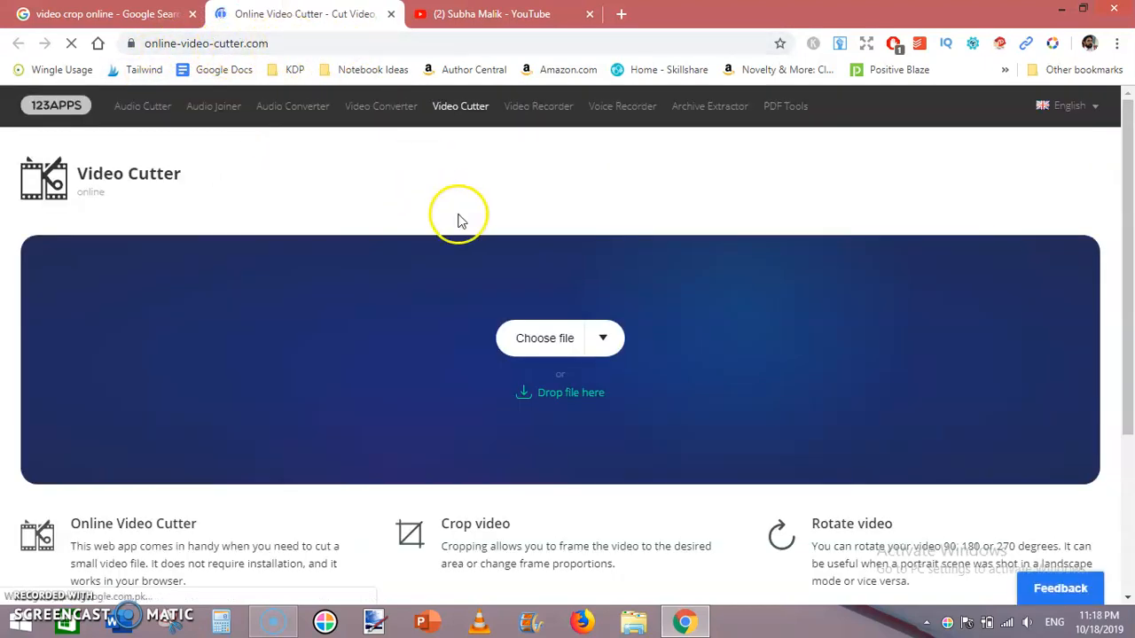
mouse_move(545, 336)
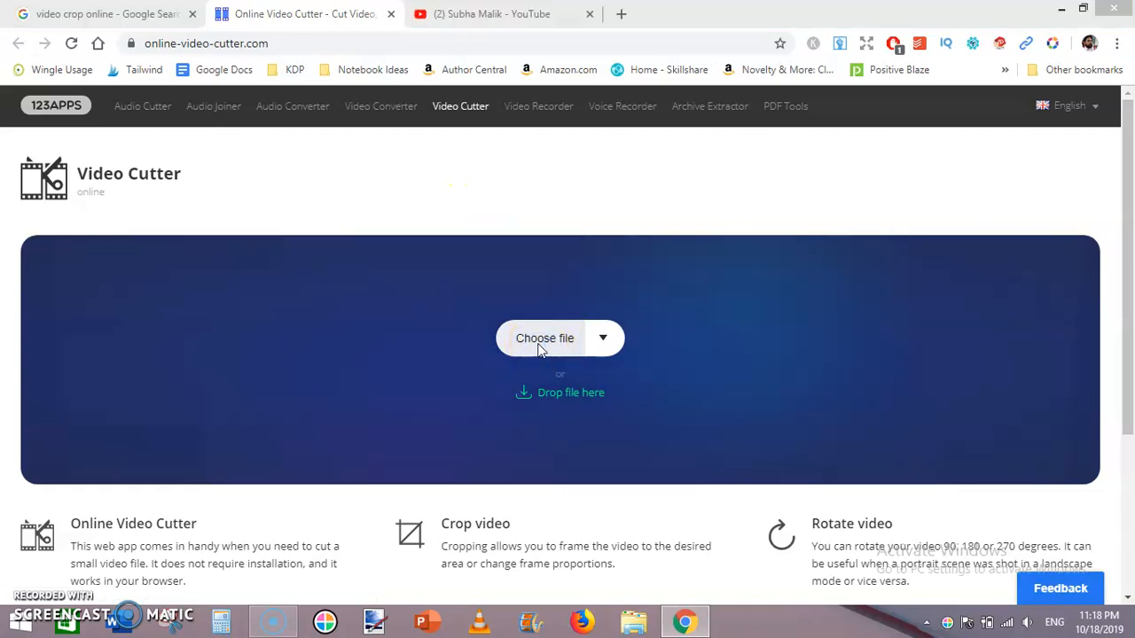
left_click(544, 337)
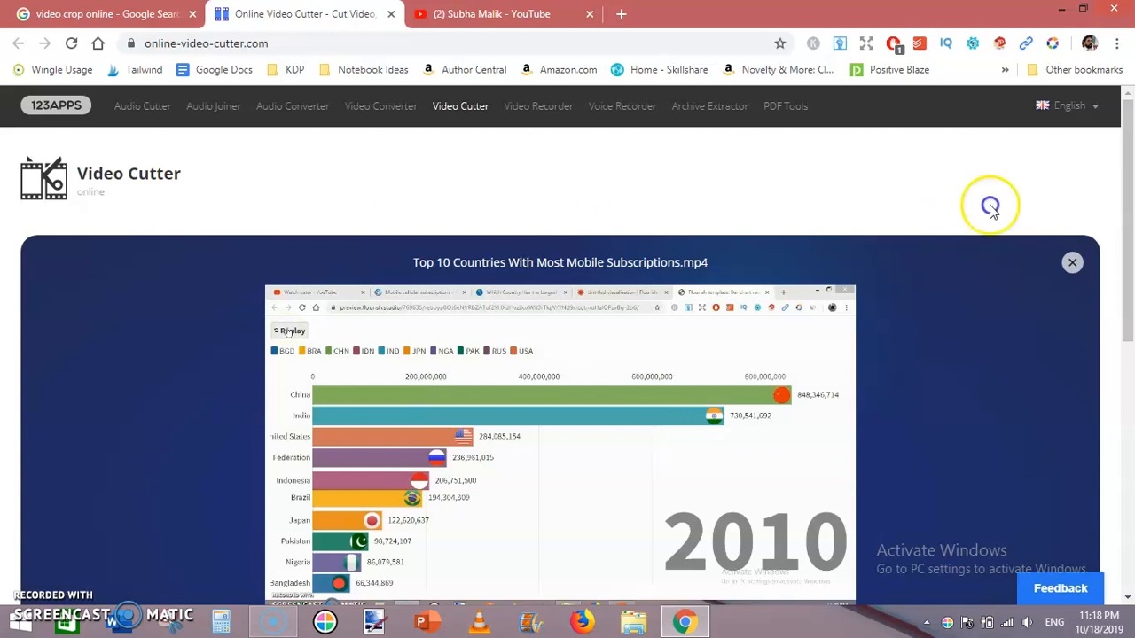
scroll("down", 3)
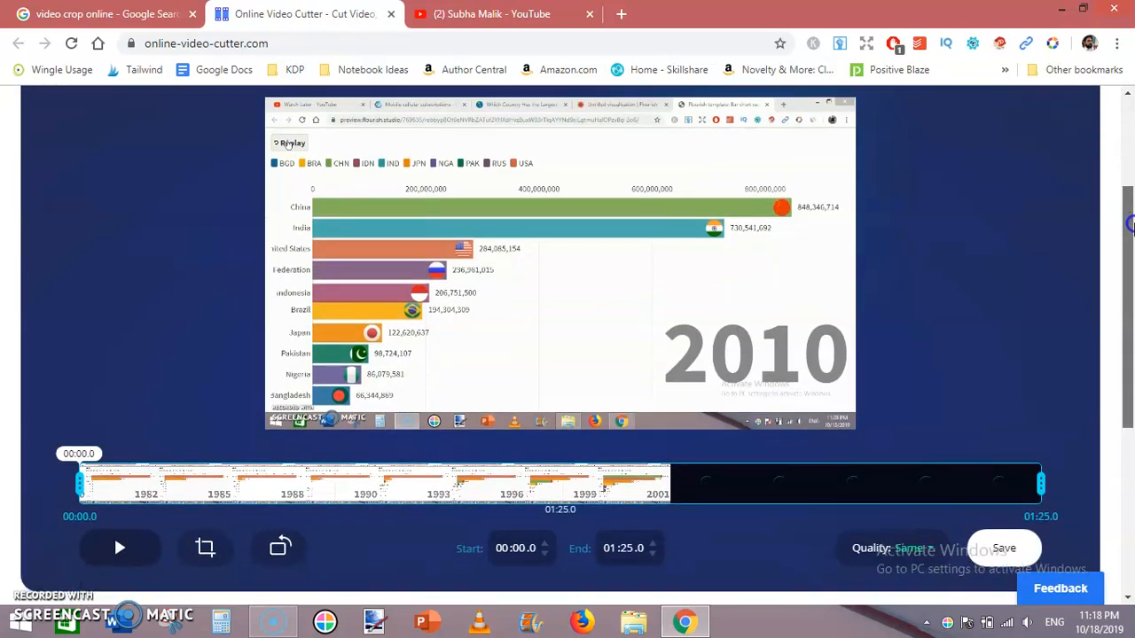
scroll("down", 3)
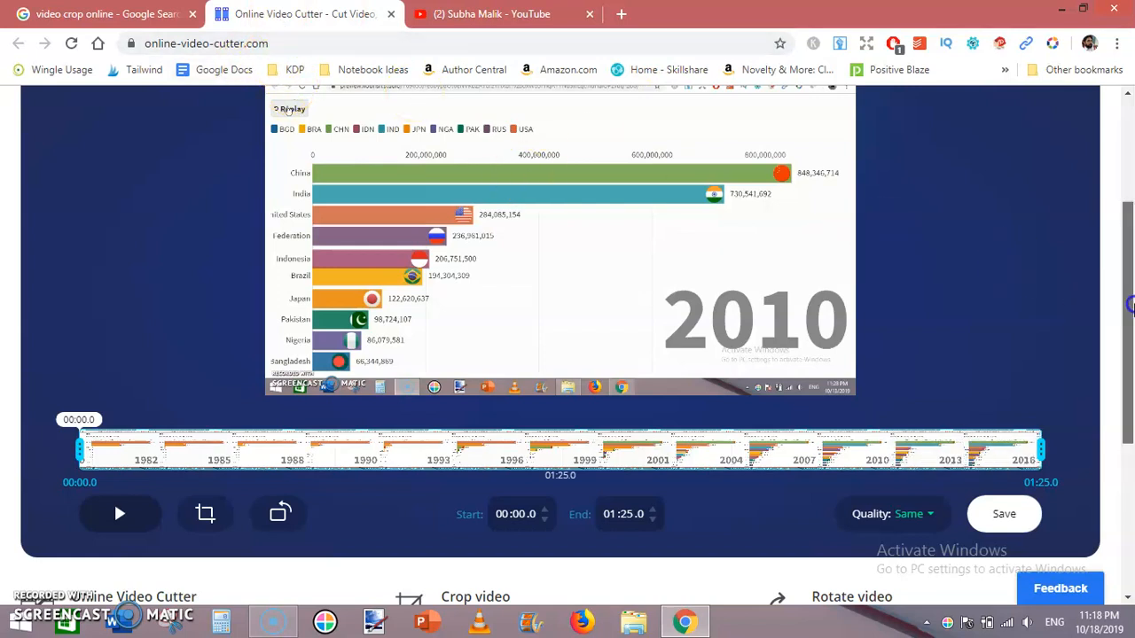
scroll("down", 3)
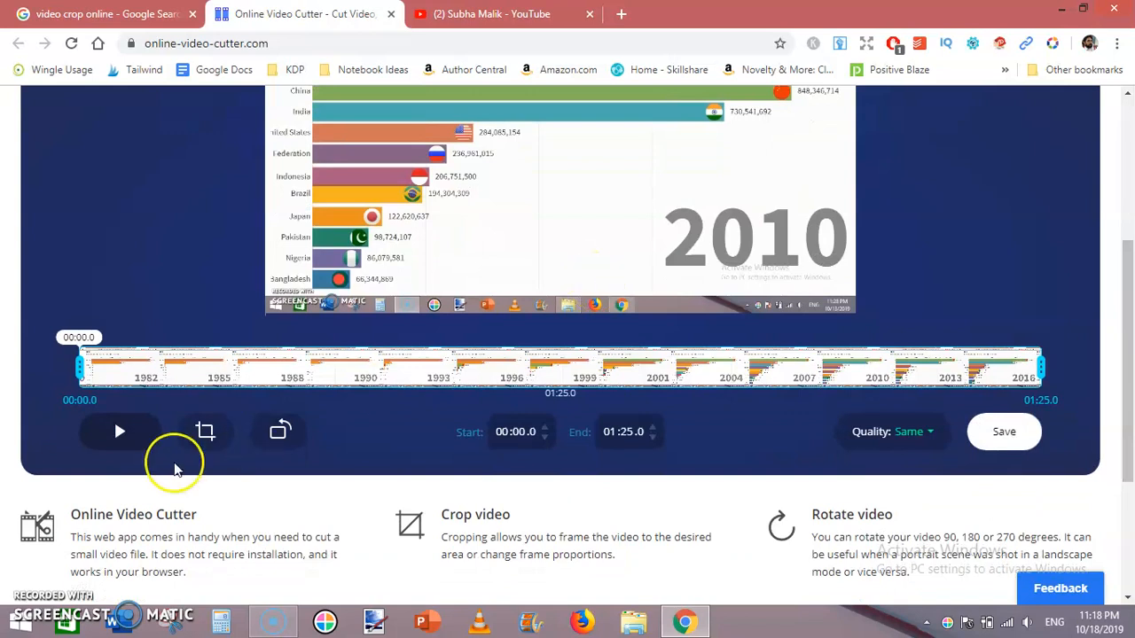
Step: Choose a Custom crop and drag its top and bottom edges inward past the browser bar and taskbar
left_click(206, 432)
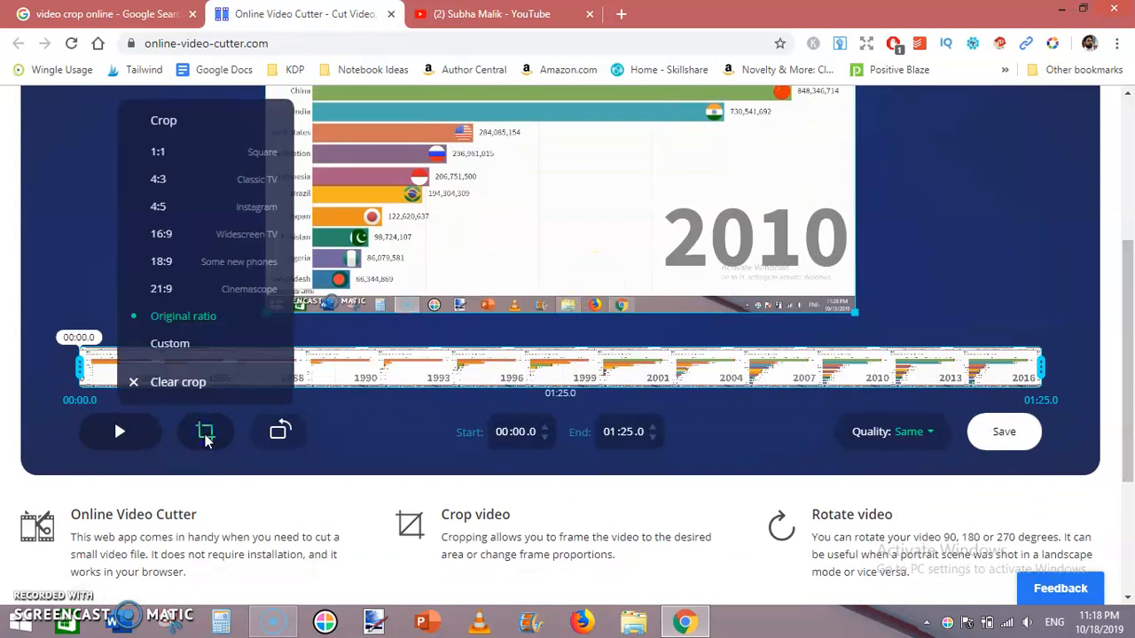
left_click(205, 431)
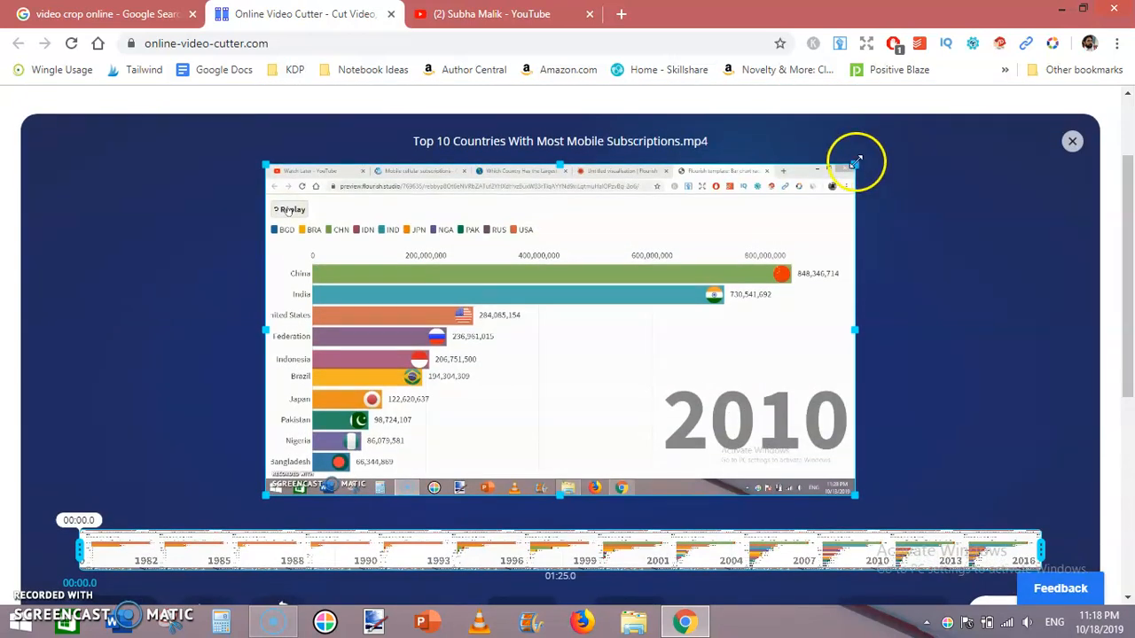
left_click_drag(855, 163, 855, 199)
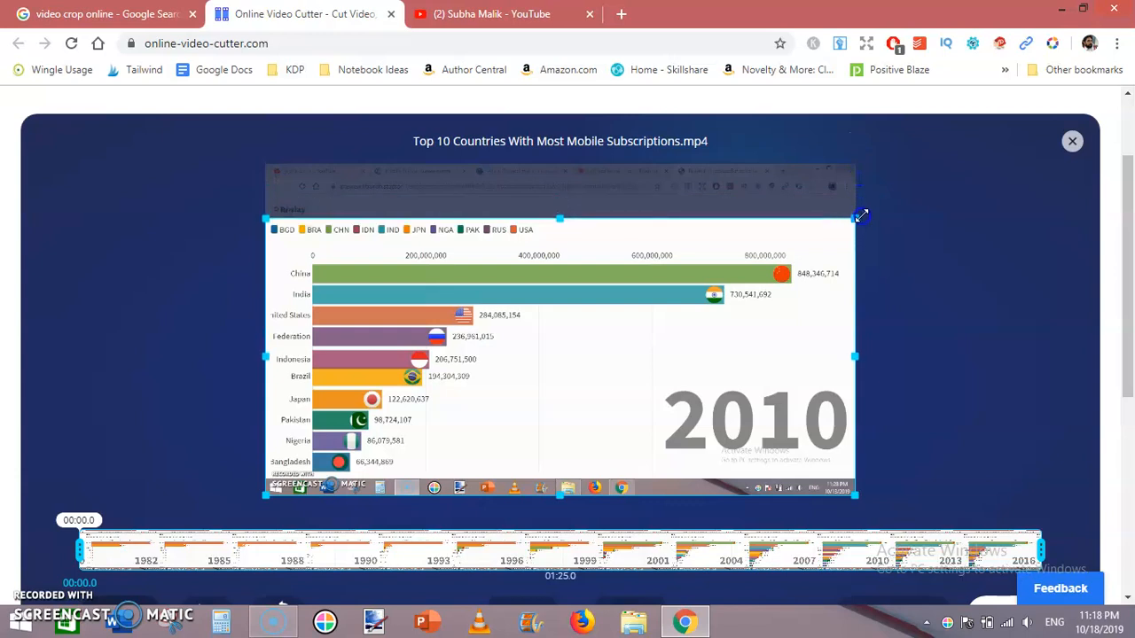
mouse_move(844, 437)
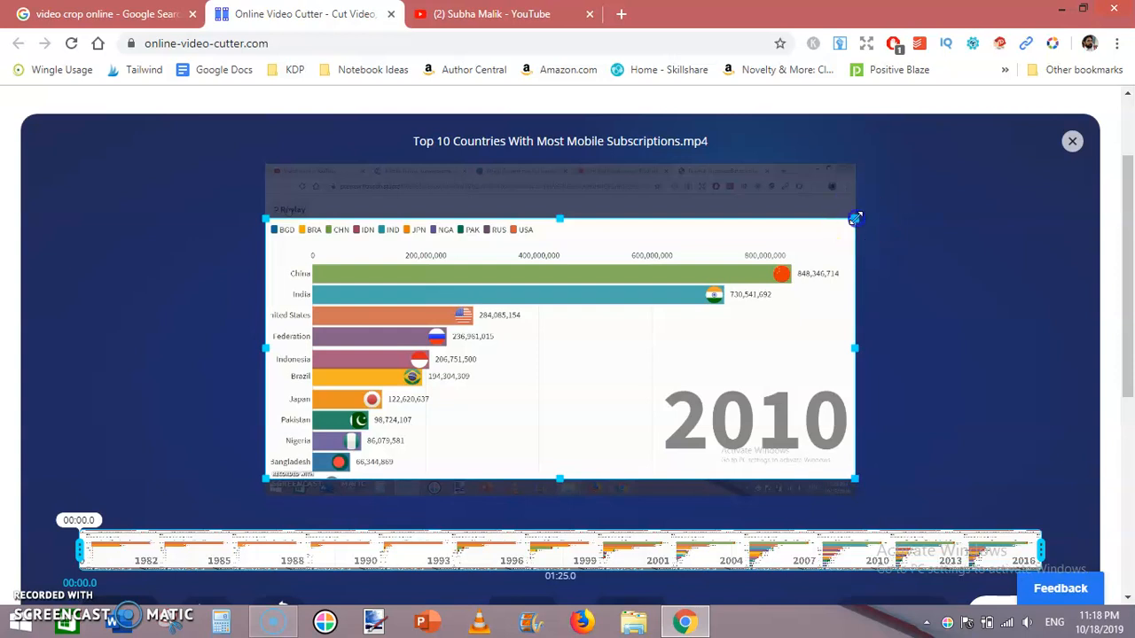
left_click_drag(854, 220, 654, 212)
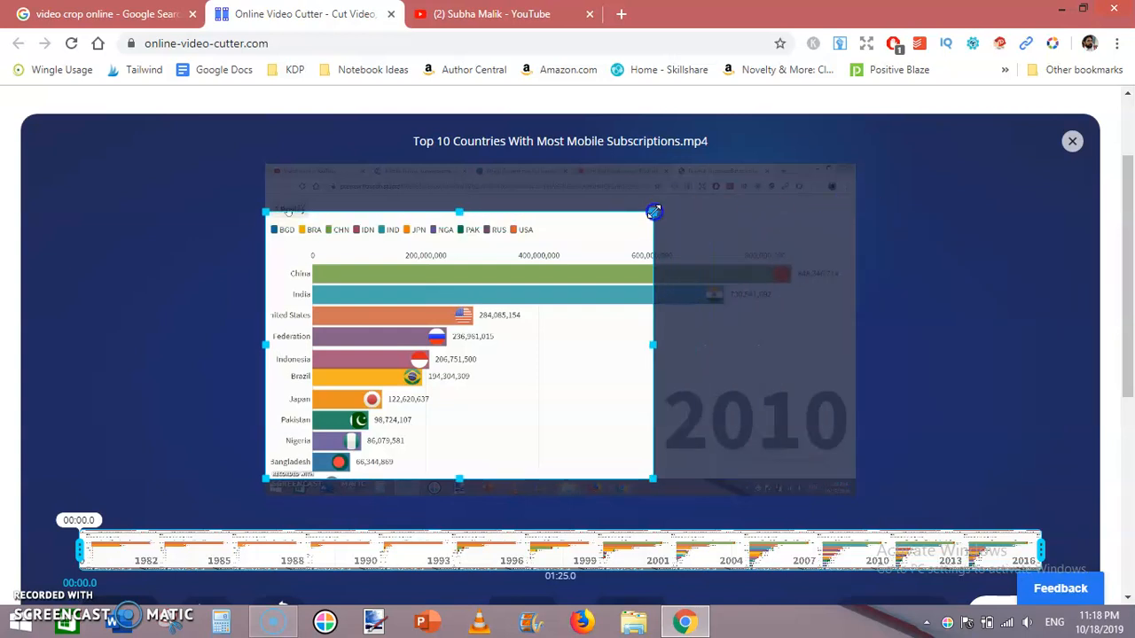
left_click_drag(654, 211, 792, 182)
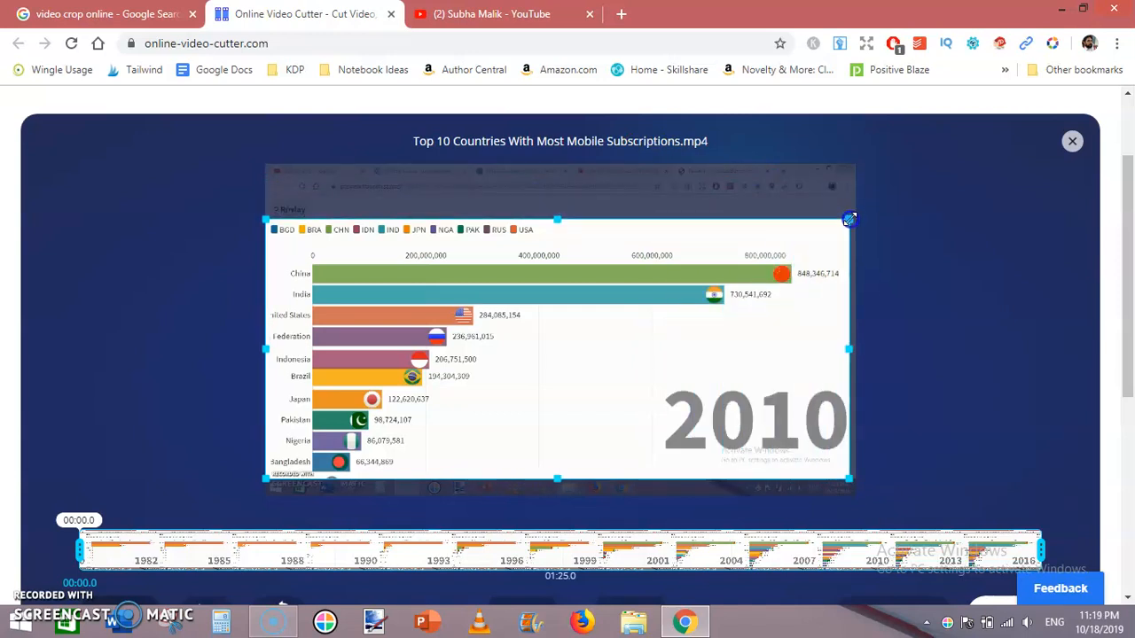
left_click_drag(847, 220, 854, 214)
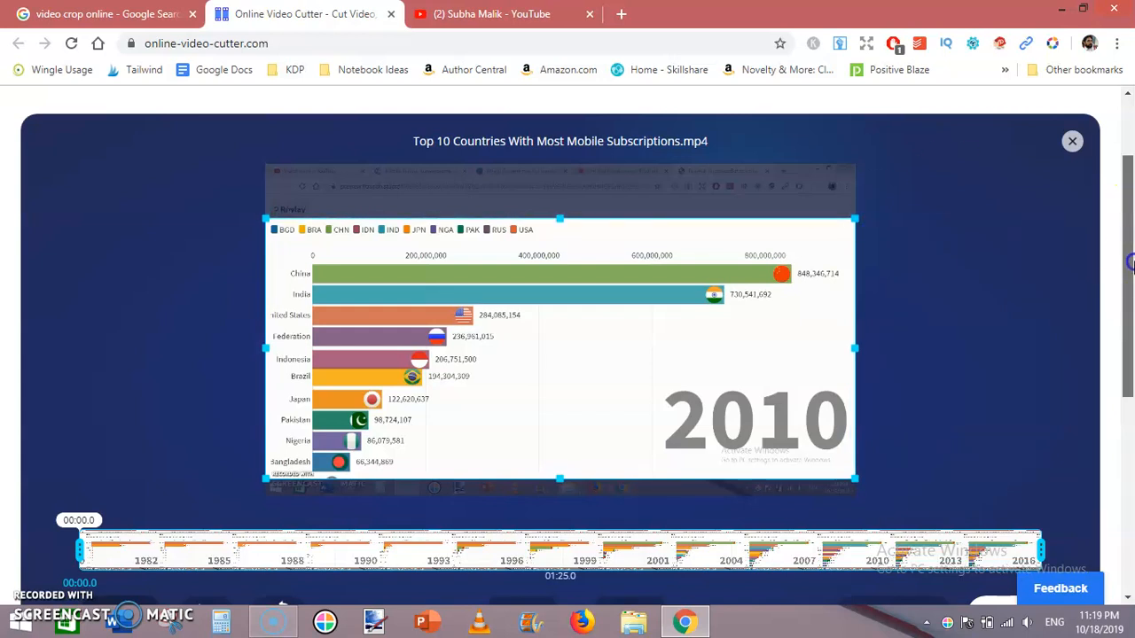
scroll("down", 3)
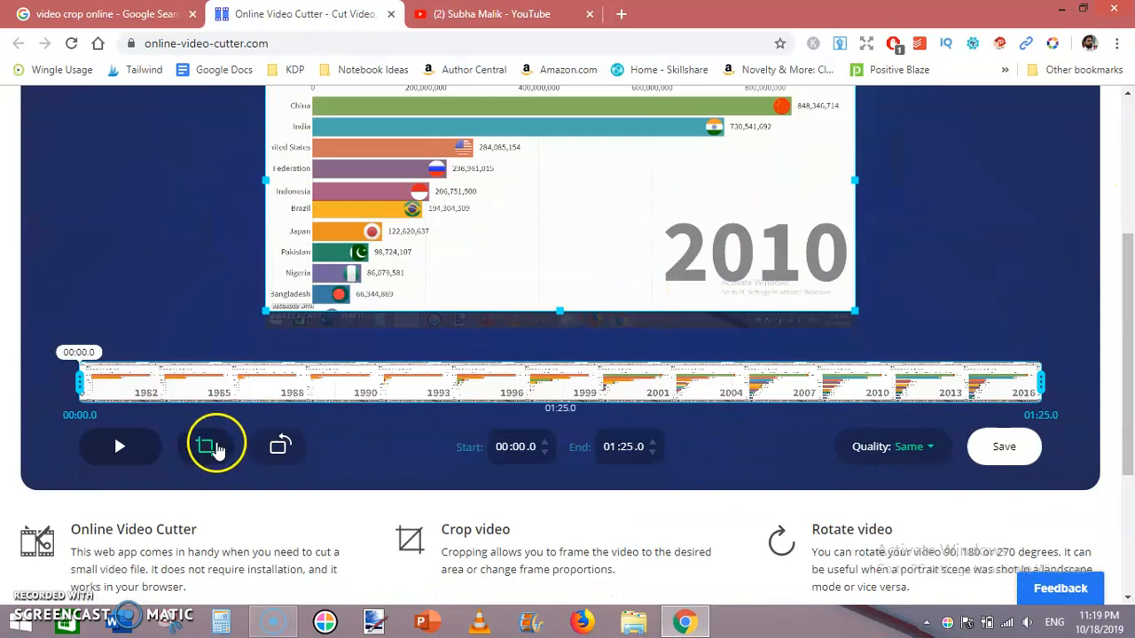
Step: Fine-tune the crop box's top edge so only the chart area stays framed
left_click(205, 447)
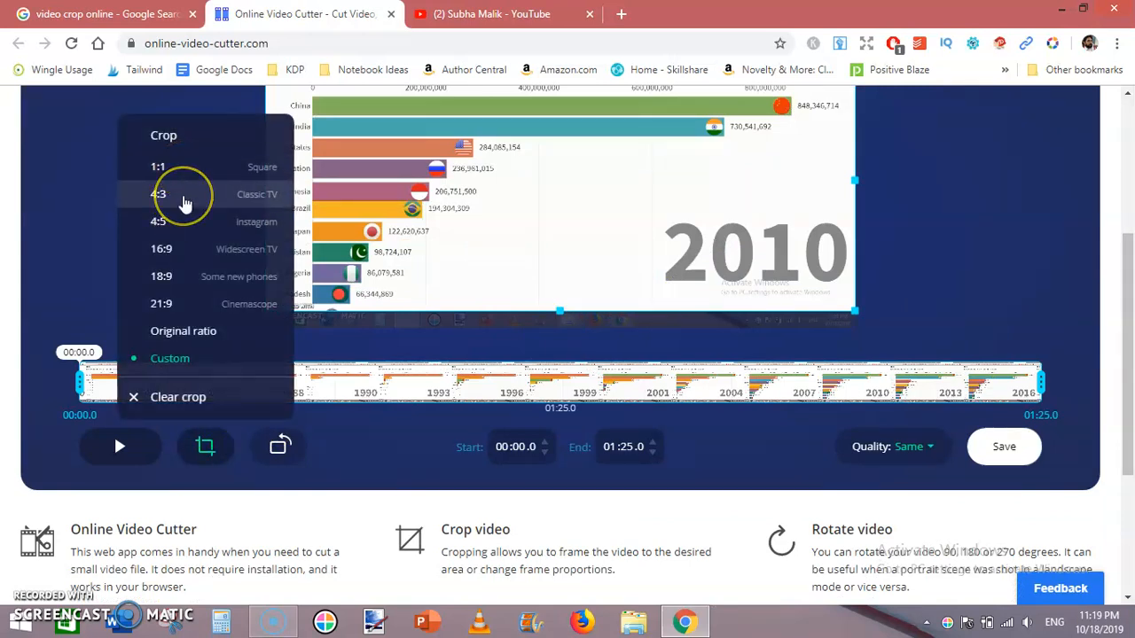
mouse_move(181, 249)
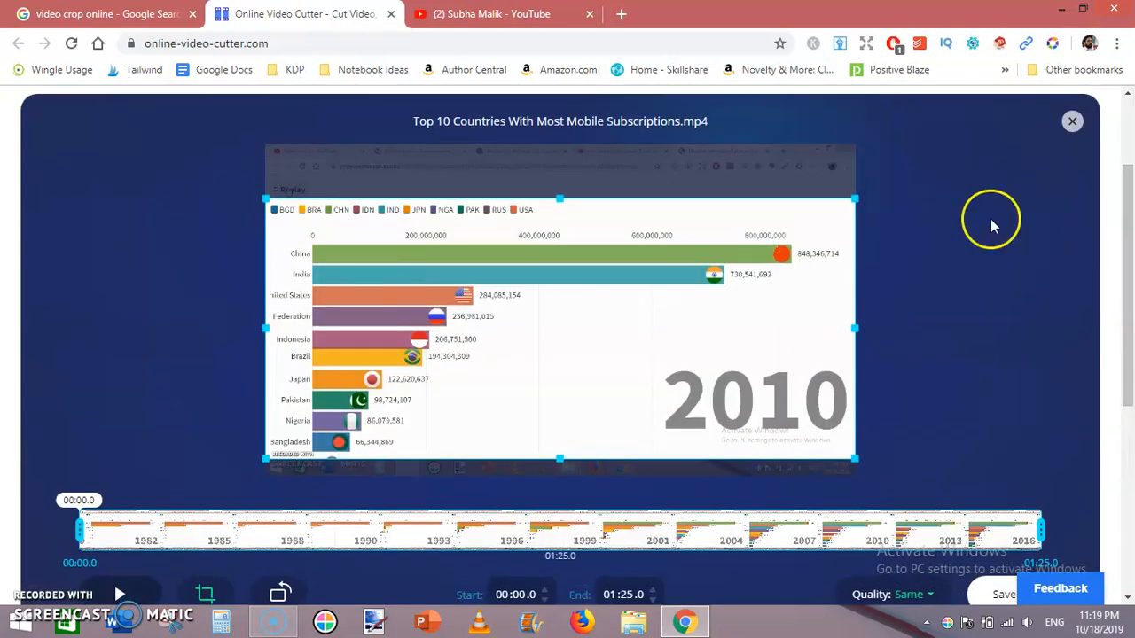
mouse_move(435, 220)
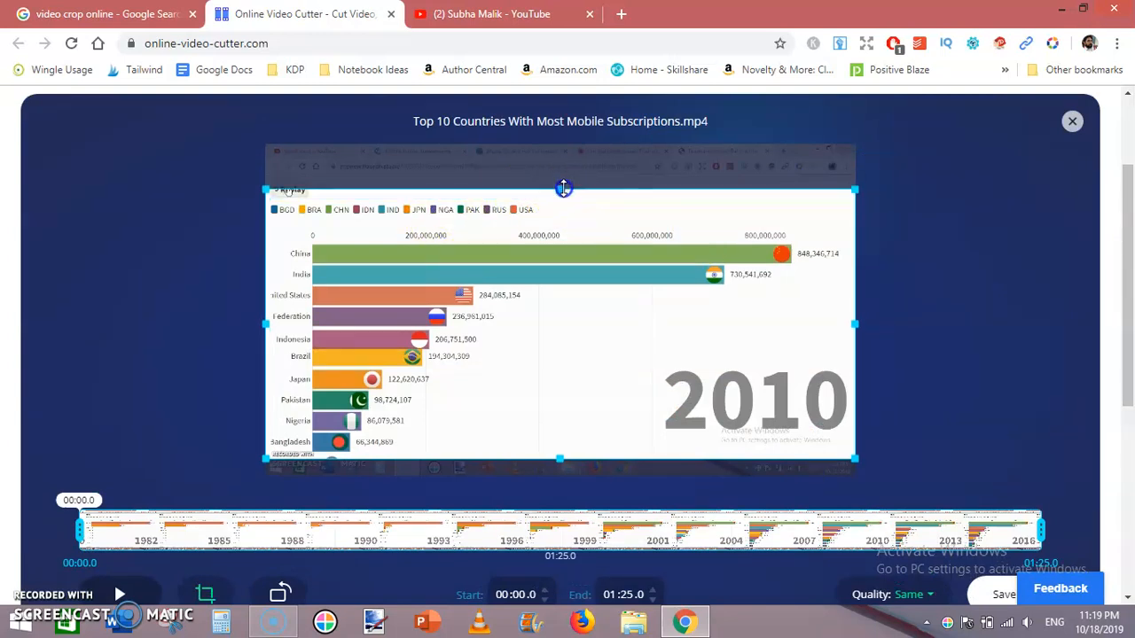
left_click_drag(564, 188, 563, 195)
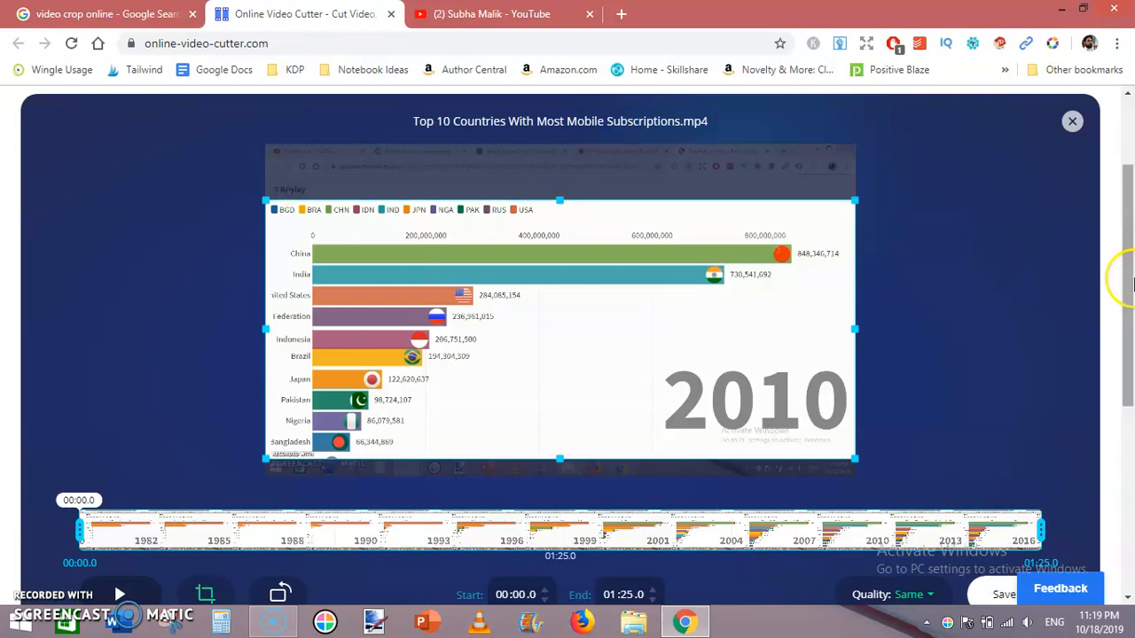
scroll("down", 3)
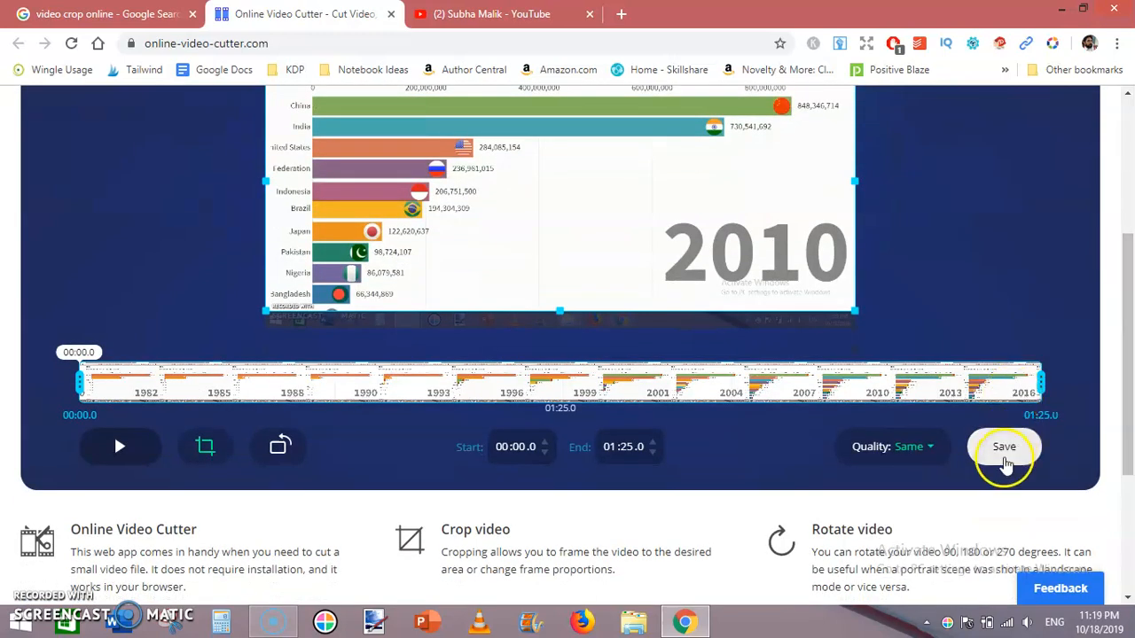
Step: Save the cropped video, let it process to 7.0 MB, and start its download
left_click(1003, 447)
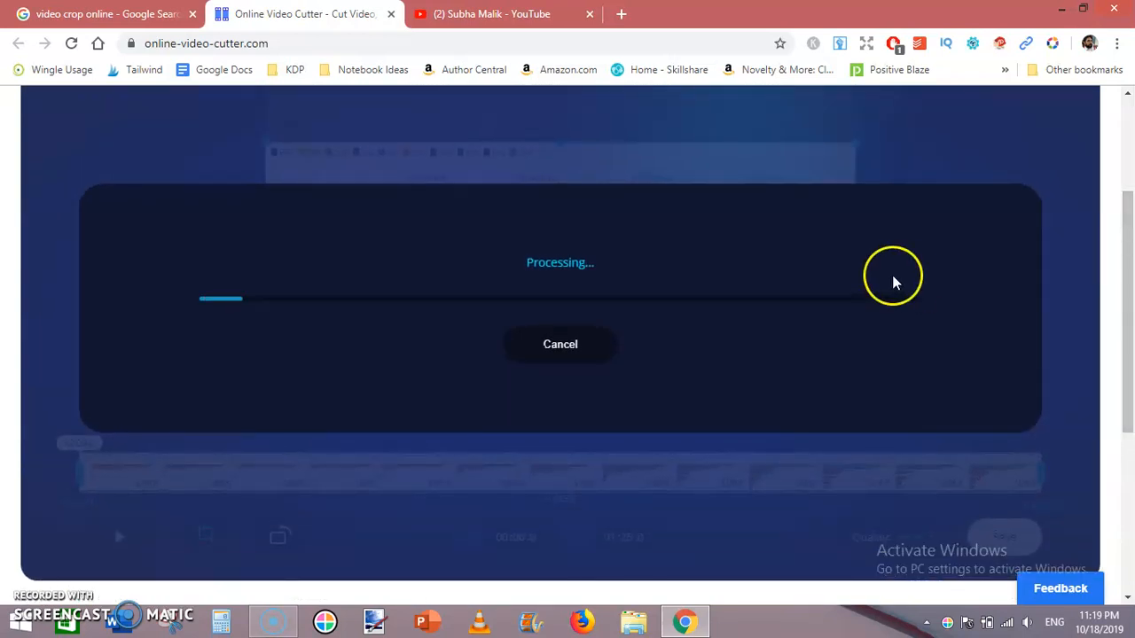
mouse_move(382, 372)
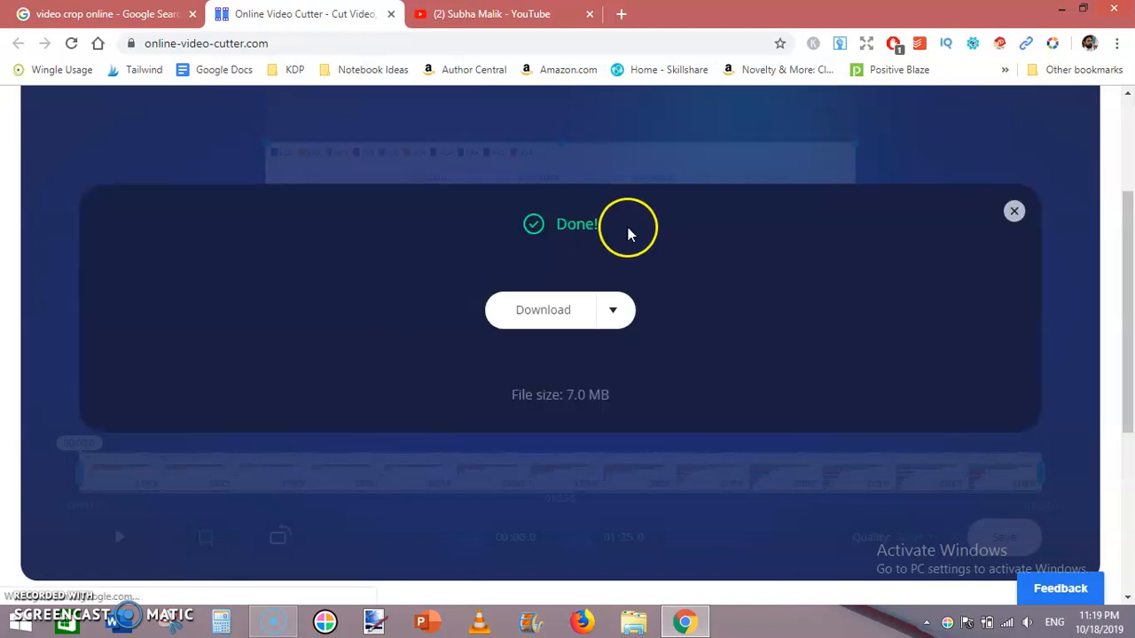
mouse_move(614, 311)
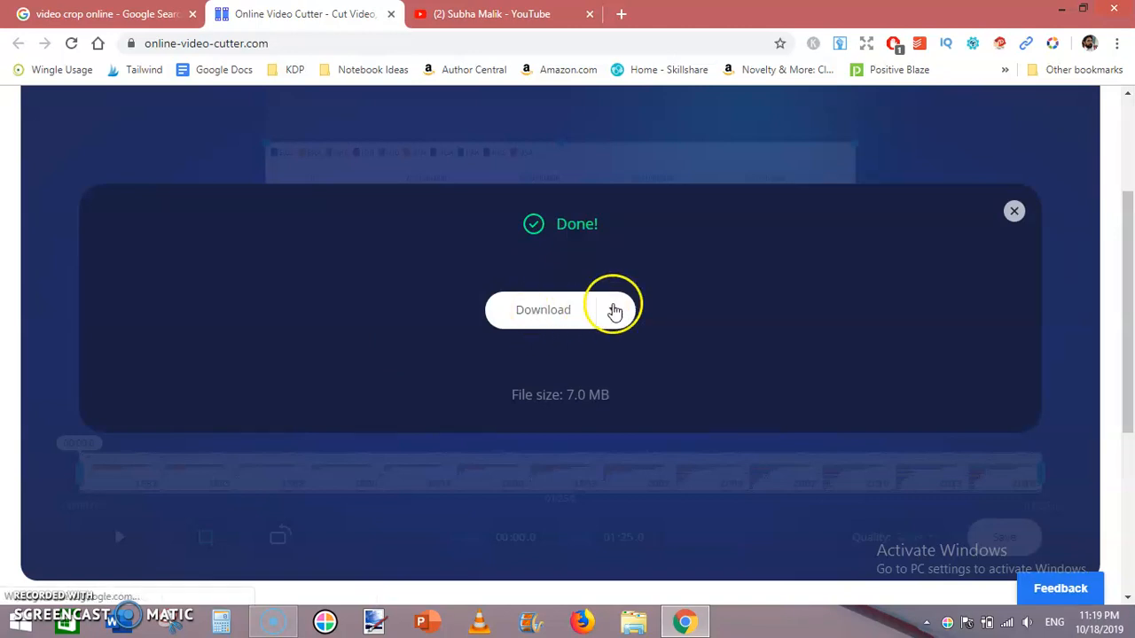
left_click(613, 308)
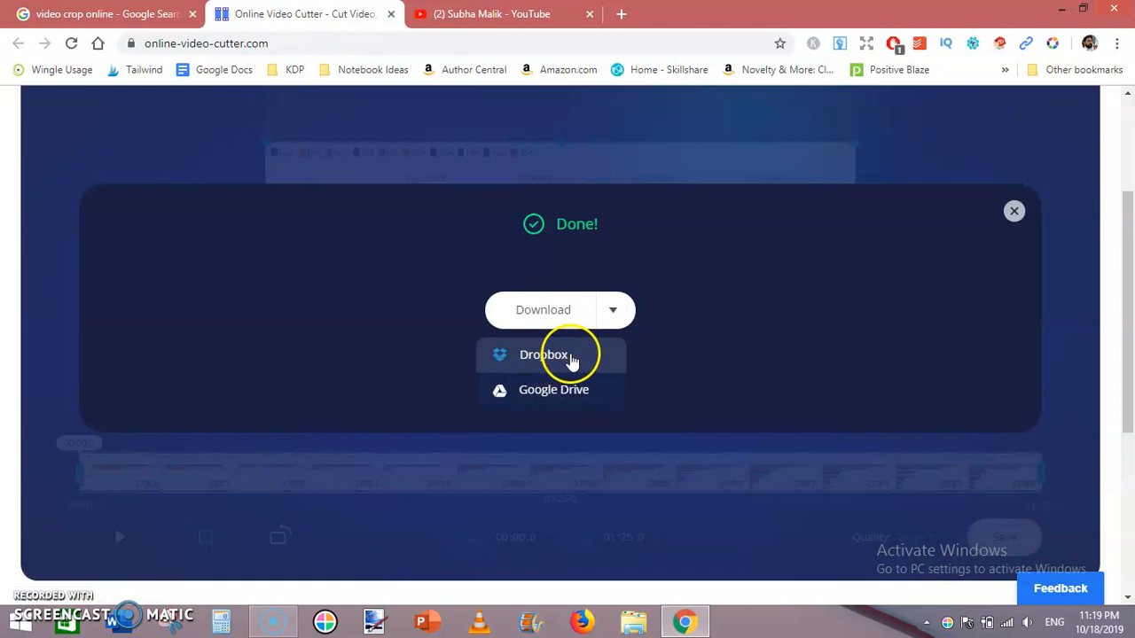
mouse_move(553, 319)
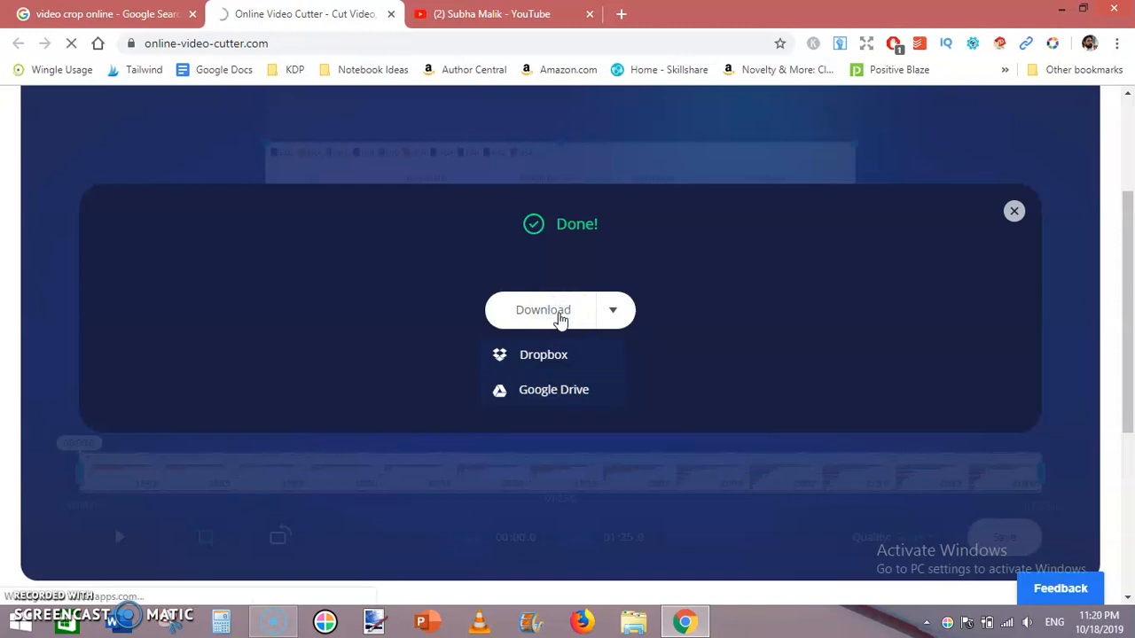
left_click(543, 309)
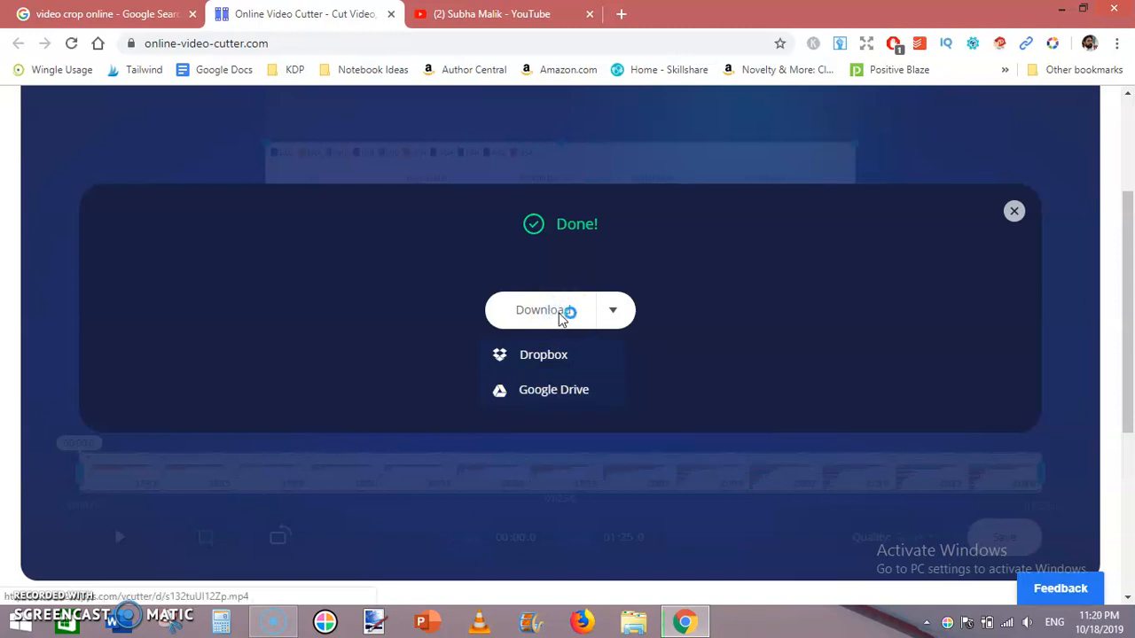
Step: Save the cropped MP4 to the Desktop, keeping its file name
left_click(546, 310)
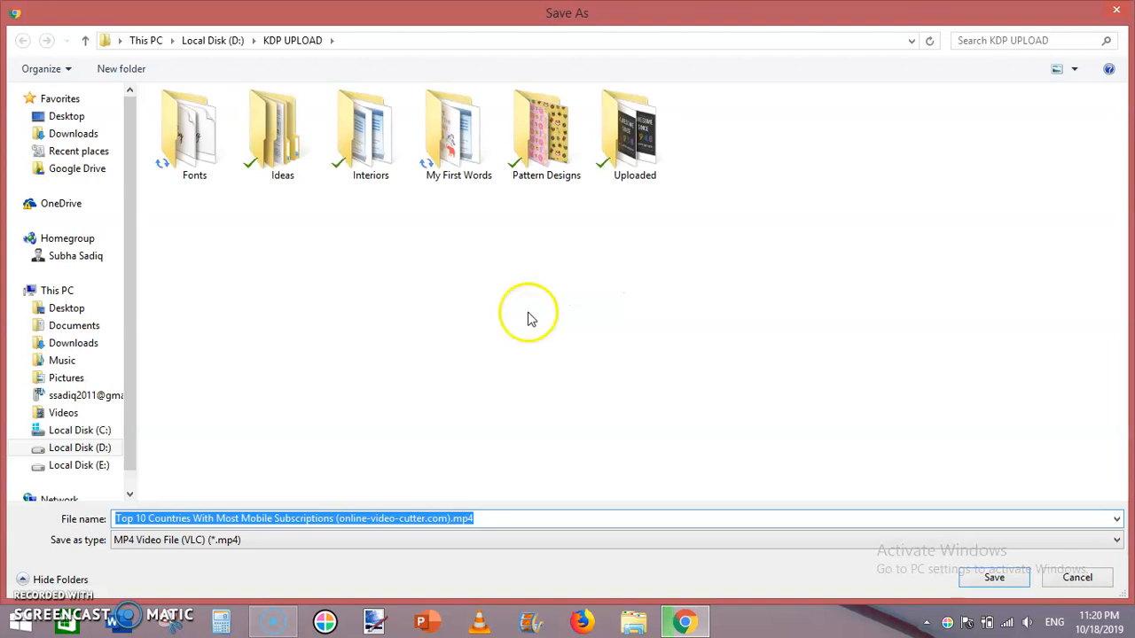
left_click(68, 117)
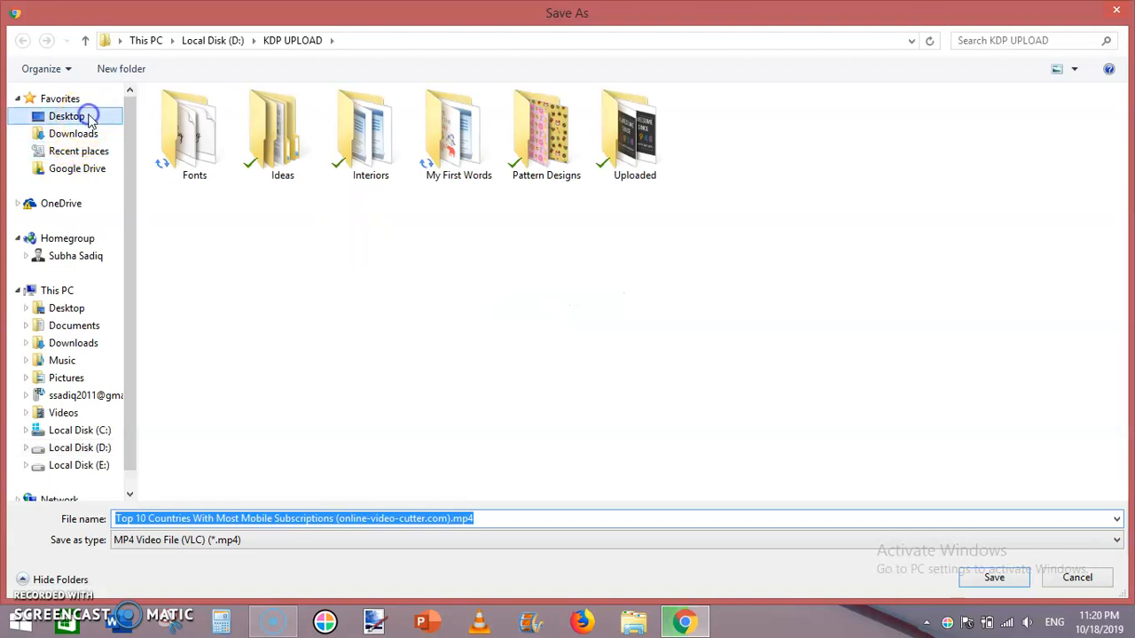
left_click(68, 117)
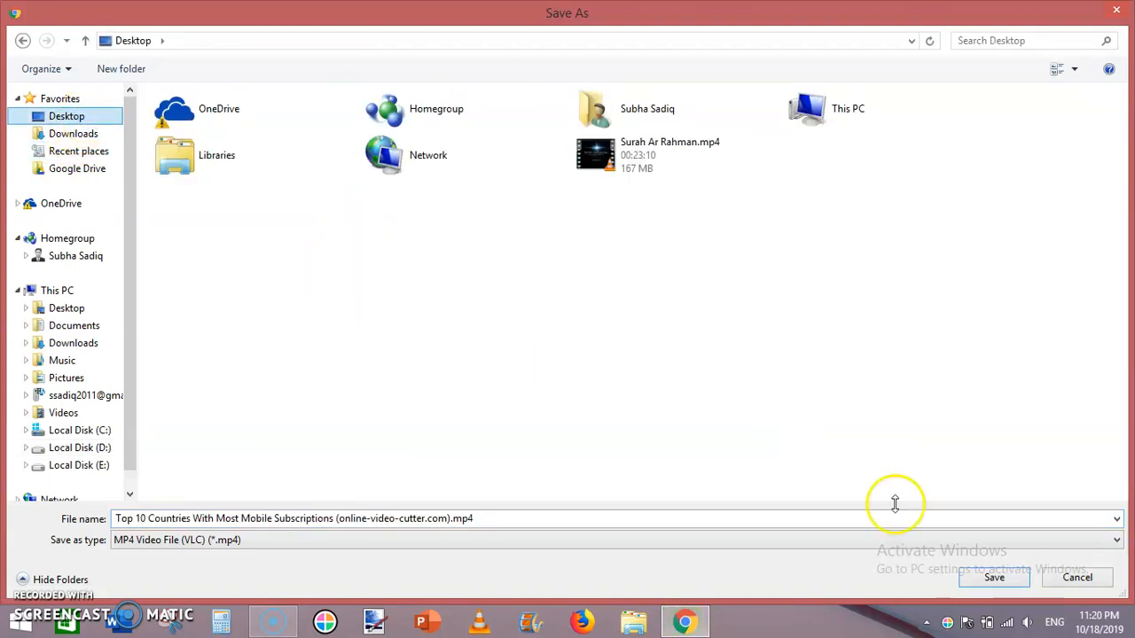
left_click(992, 578)
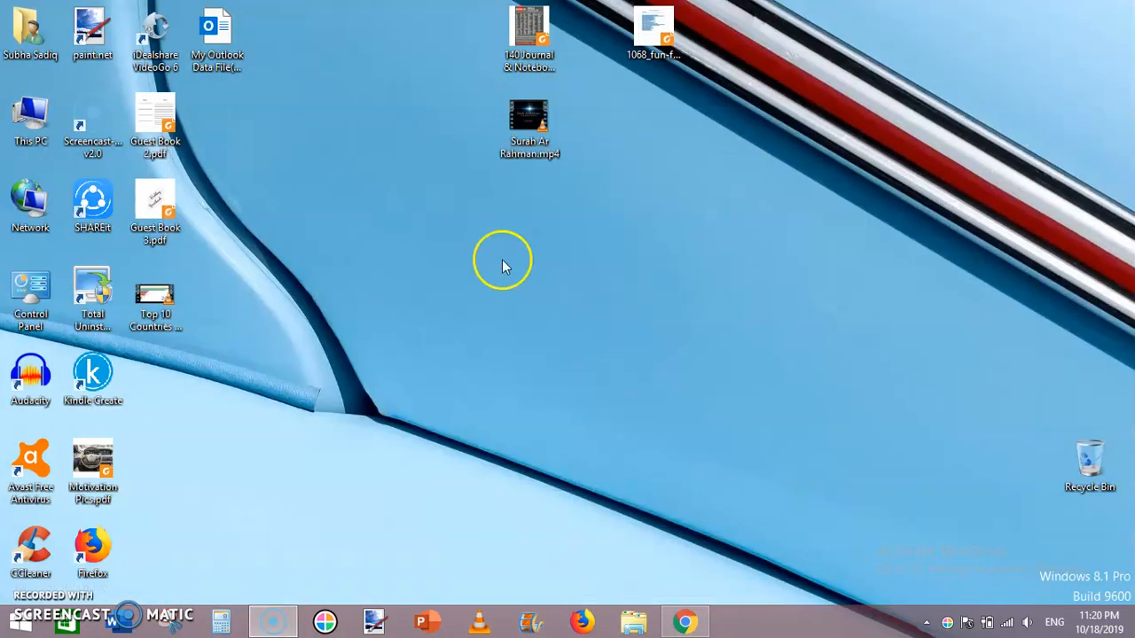
Step: Select the new MP4 on the desktop and play it to check the crop
left_click(154, 292)
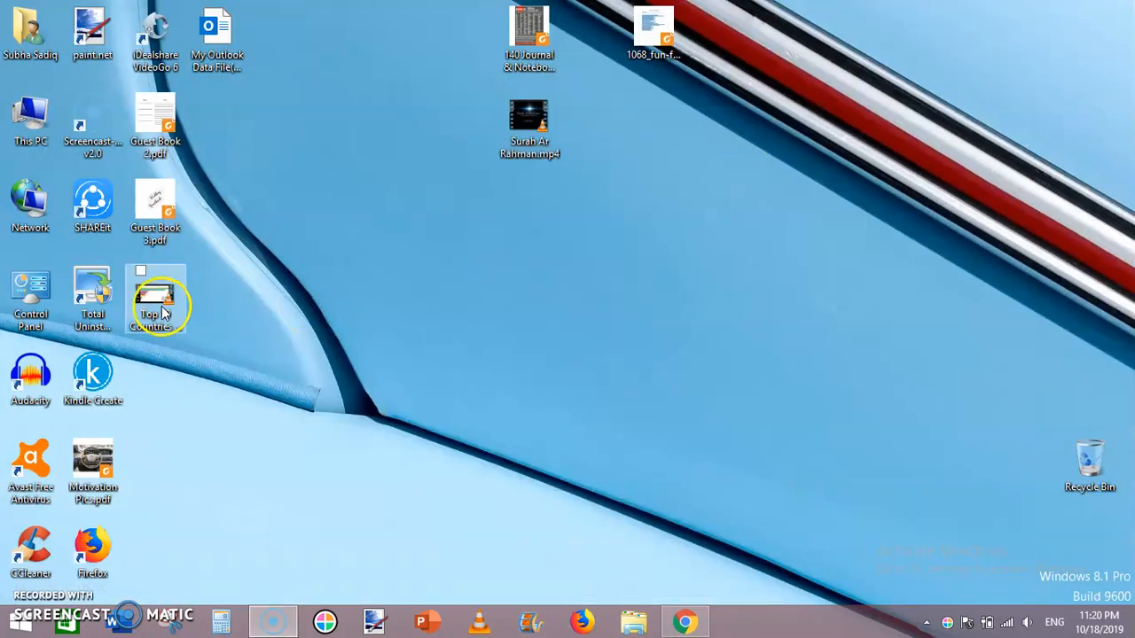
left_click(156, 298)
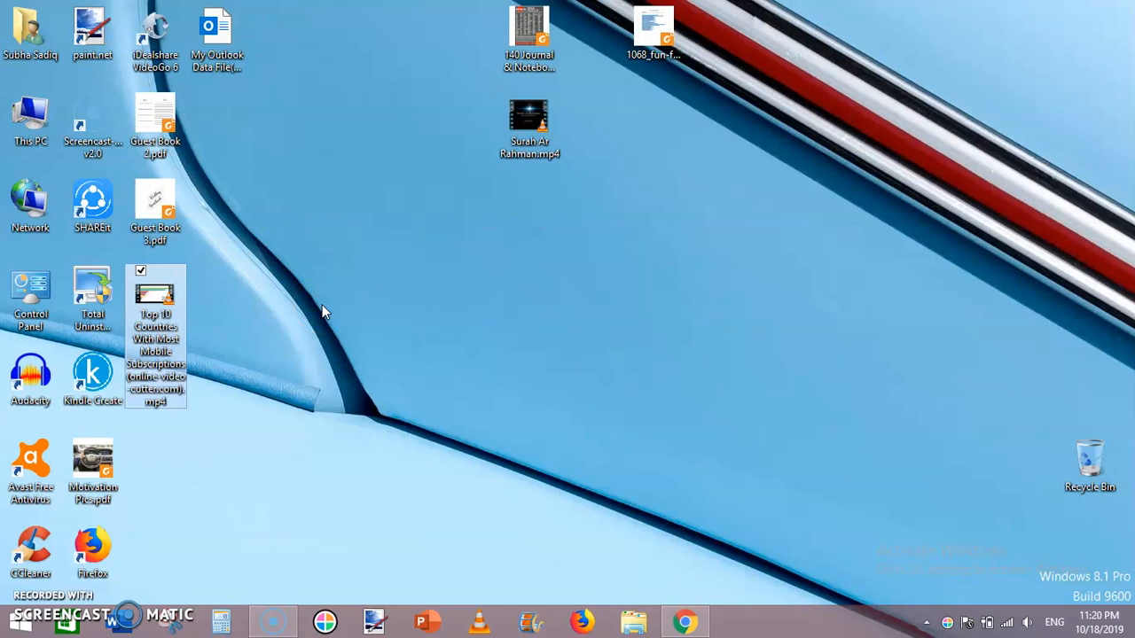
left_click(30, 550)
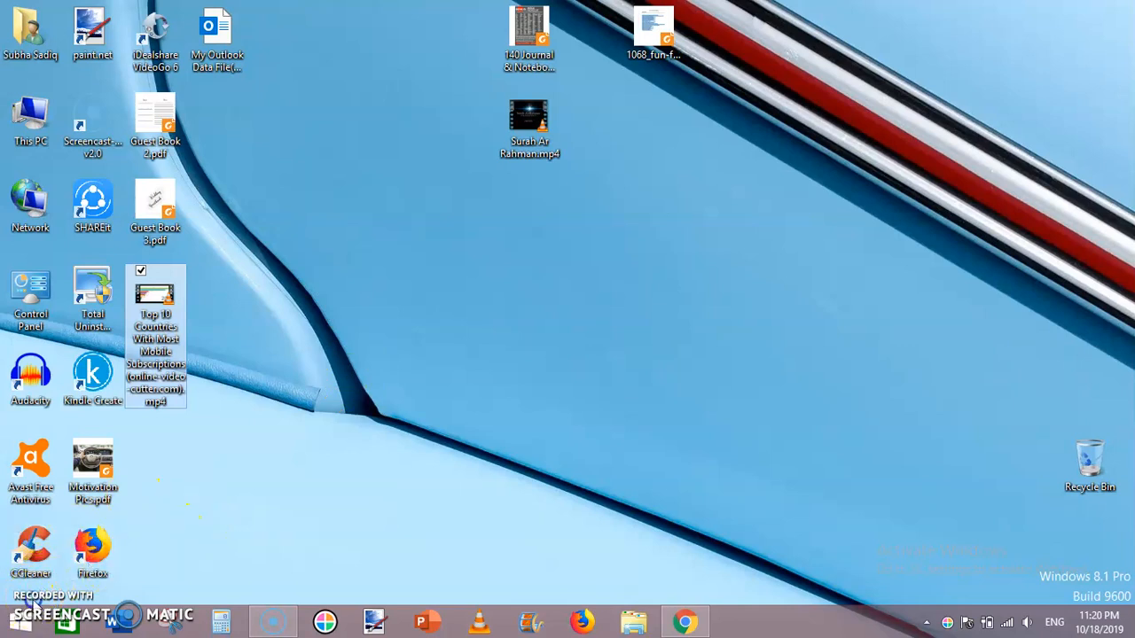
double_click(156, 298)
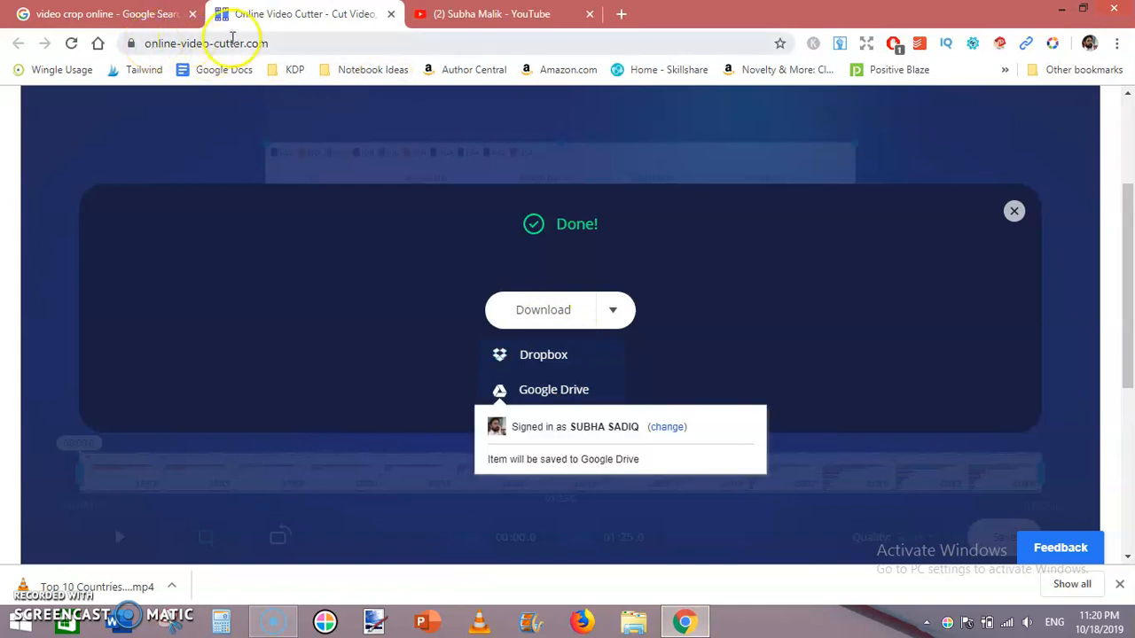
Step: Close the video cutter tab and return to the YouTube channel page
left_click(102, 14)
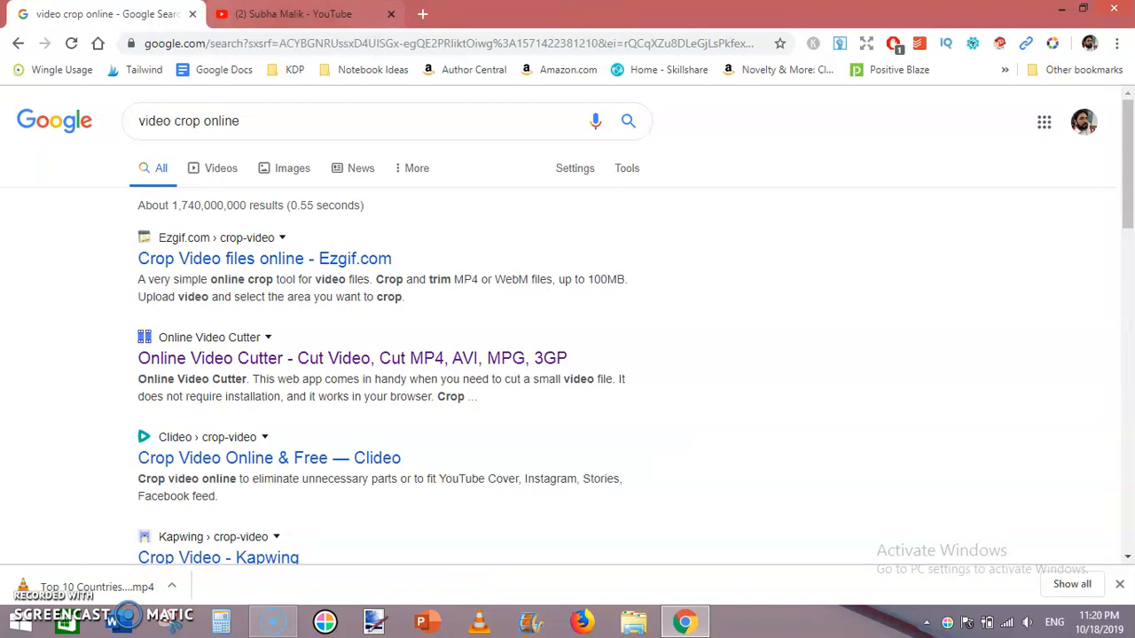
mouse_move(275, 367)
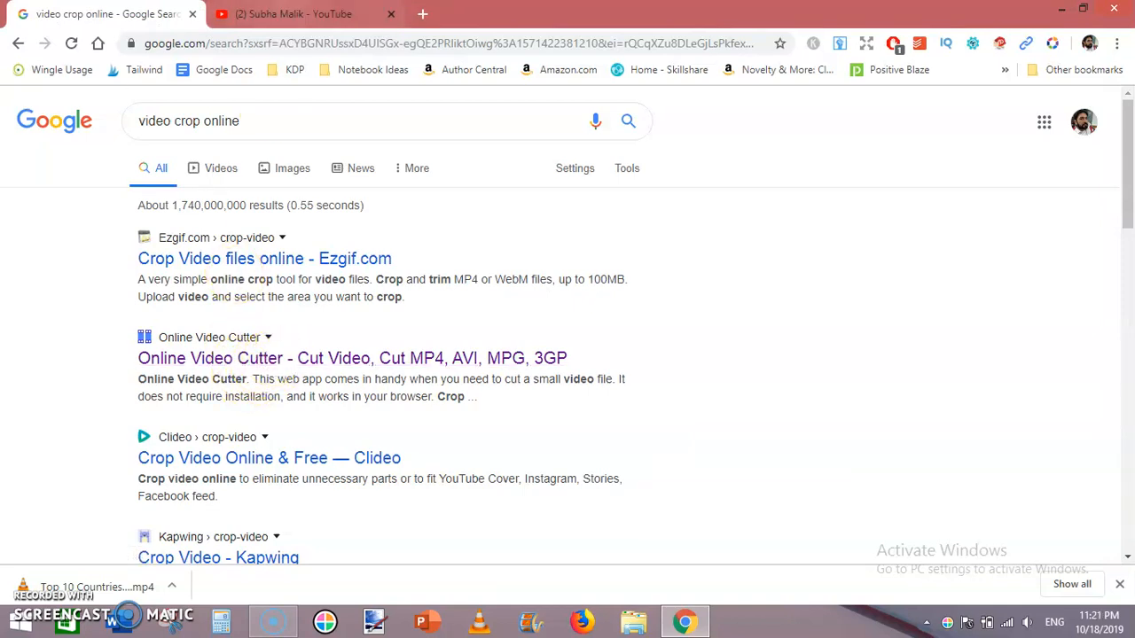
left_click(292, 14)
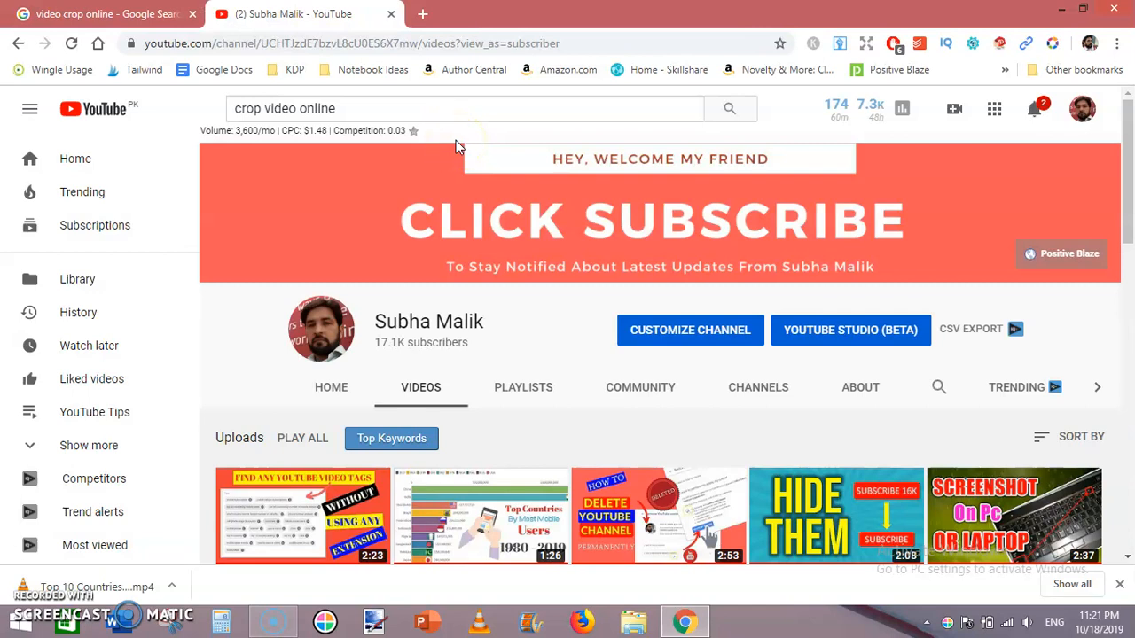
mouse_move(487, 185)
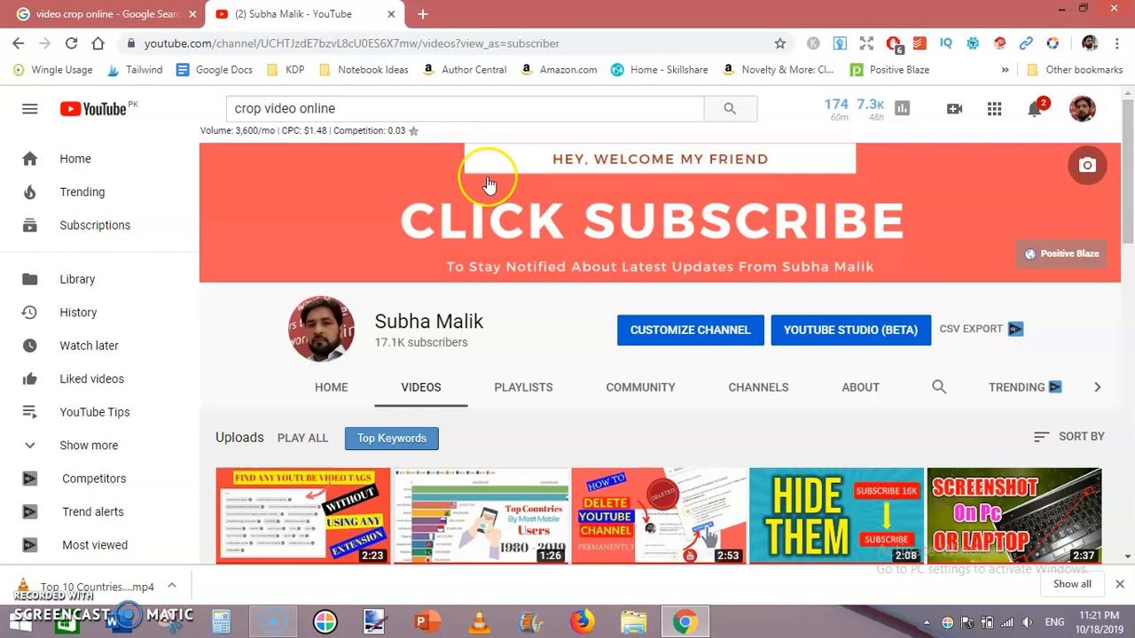